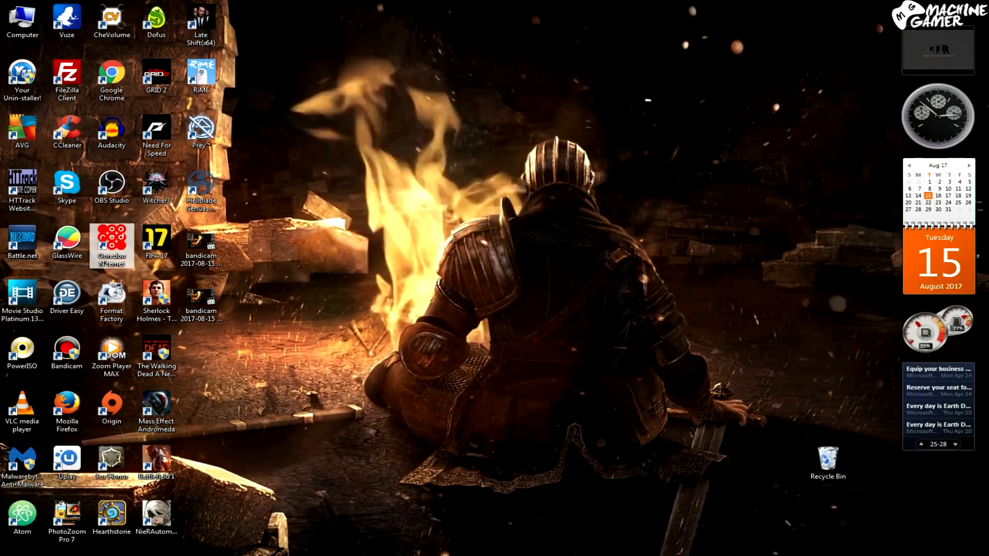
Open the Hellblade shortcut's Properties and jump to its file location in Binaries
right_click(201, 186)
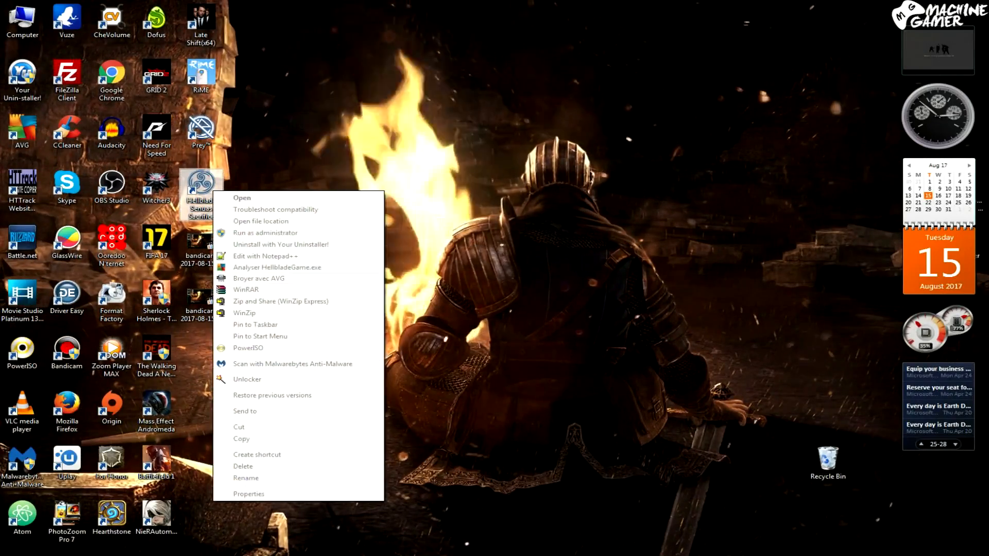
click(248, 494)
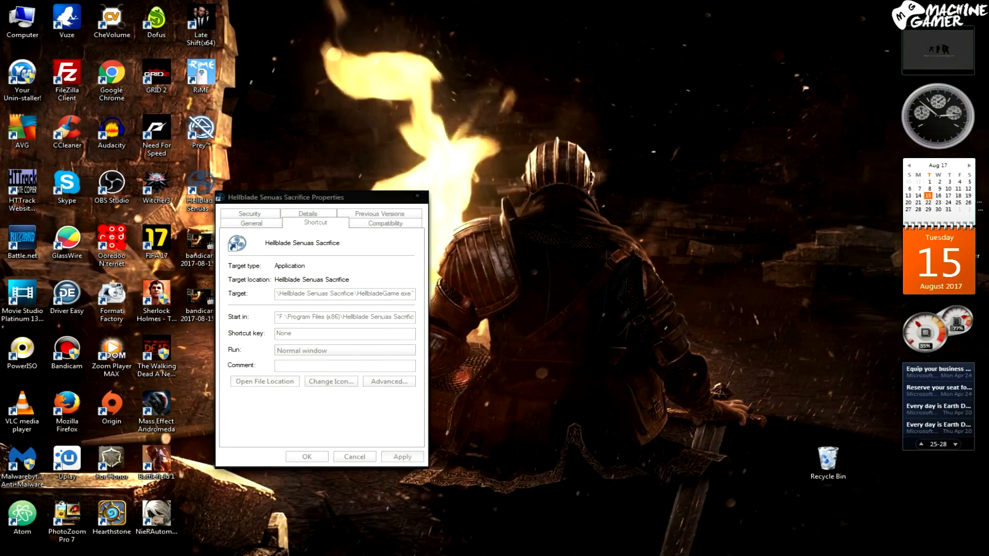
click(265, 381)
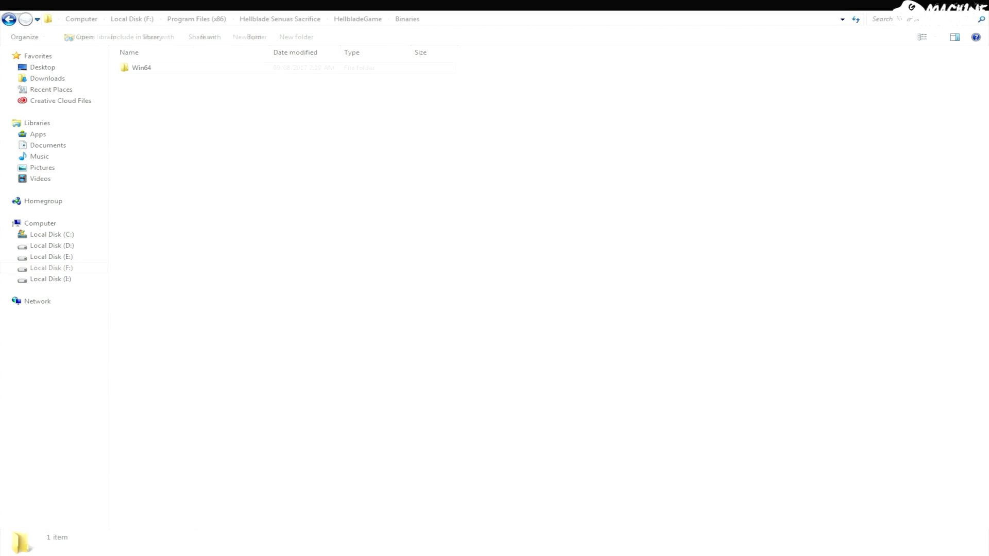
Enter Win64 and bring up the context menu for HellbladeGame-Win64-Shipping.exe
double_click(141, 67)
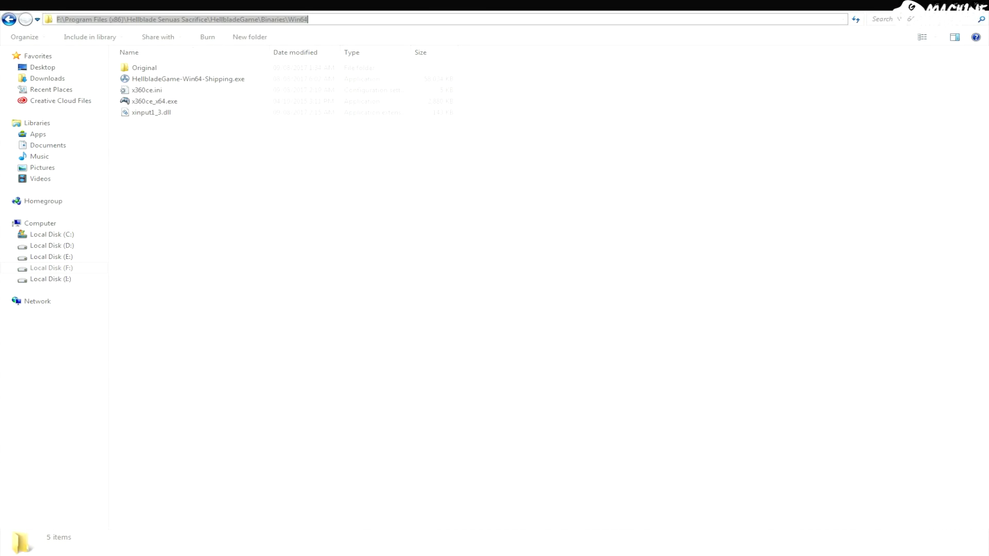
right_click(187, 79)
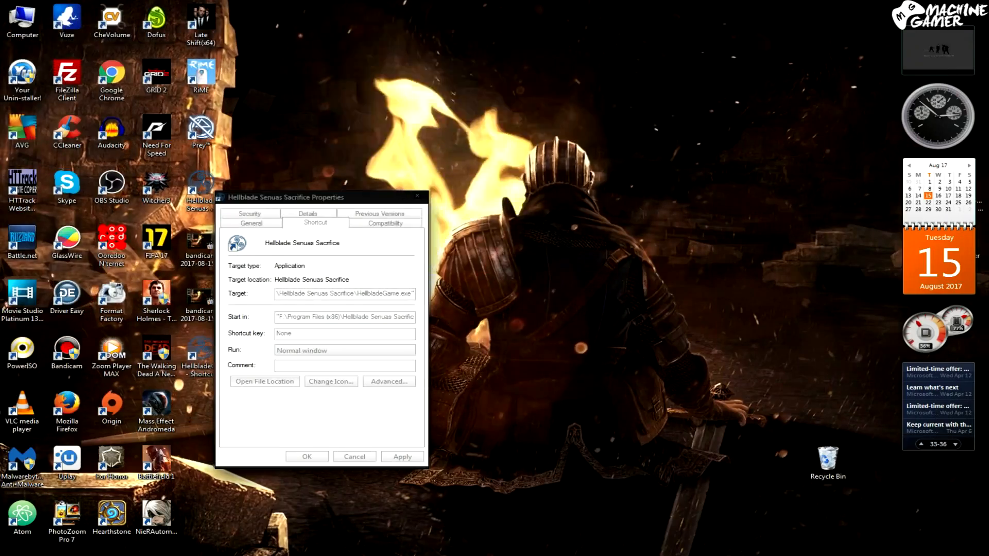
Append -USEALLAVAILABLECORES to the shipping shortcut's Target and confirm with OK
click(307, 456)
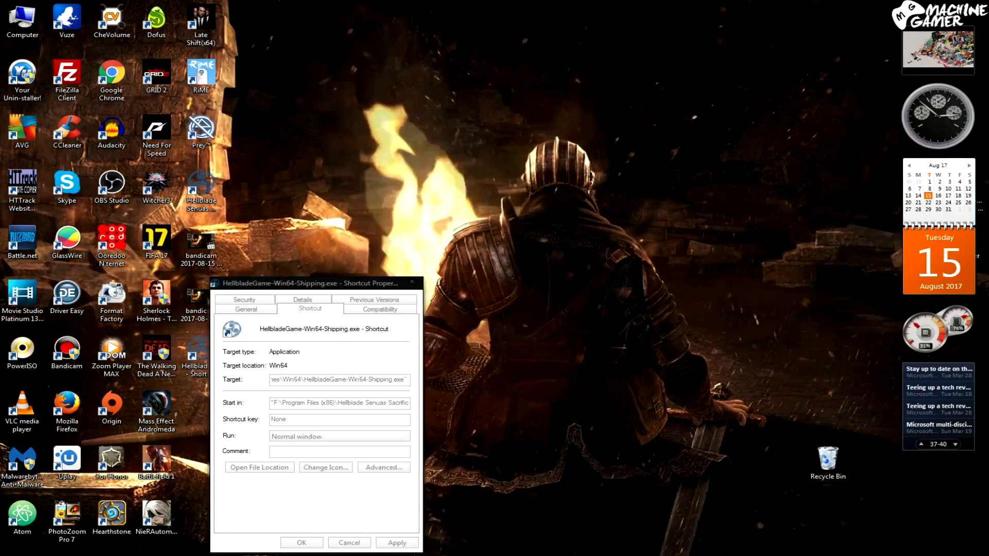
text(-USEALLAVAILABLECORES)
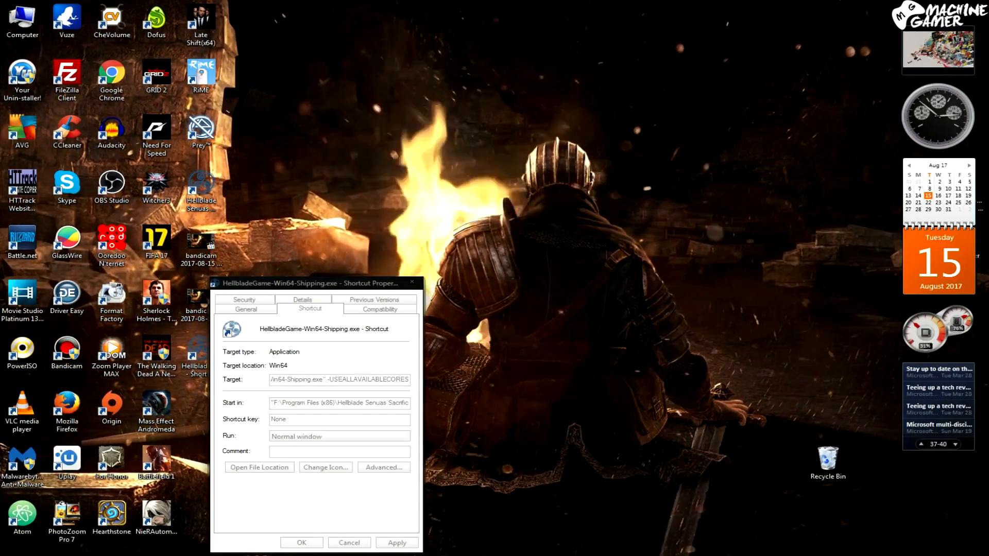
triple_click(339, 379)
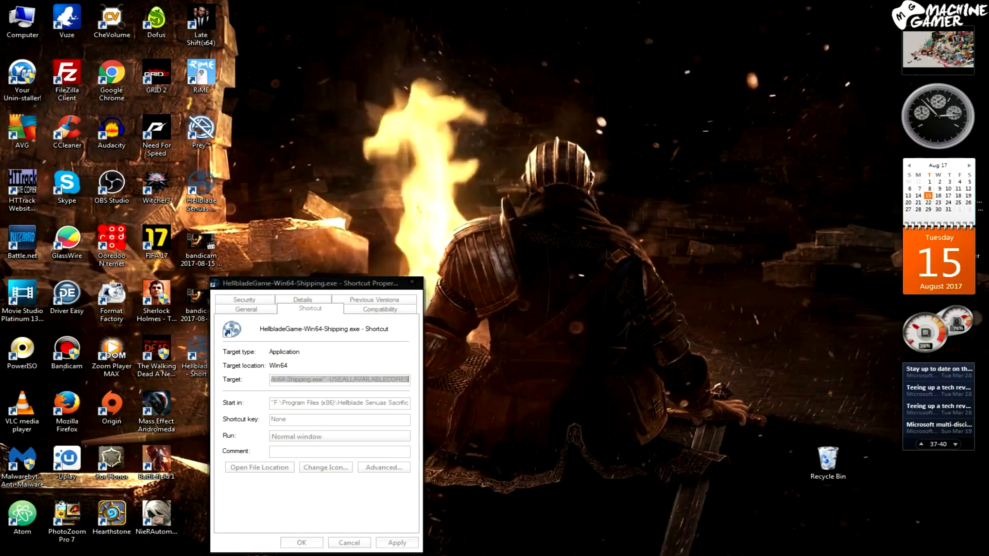
click(349, 542)
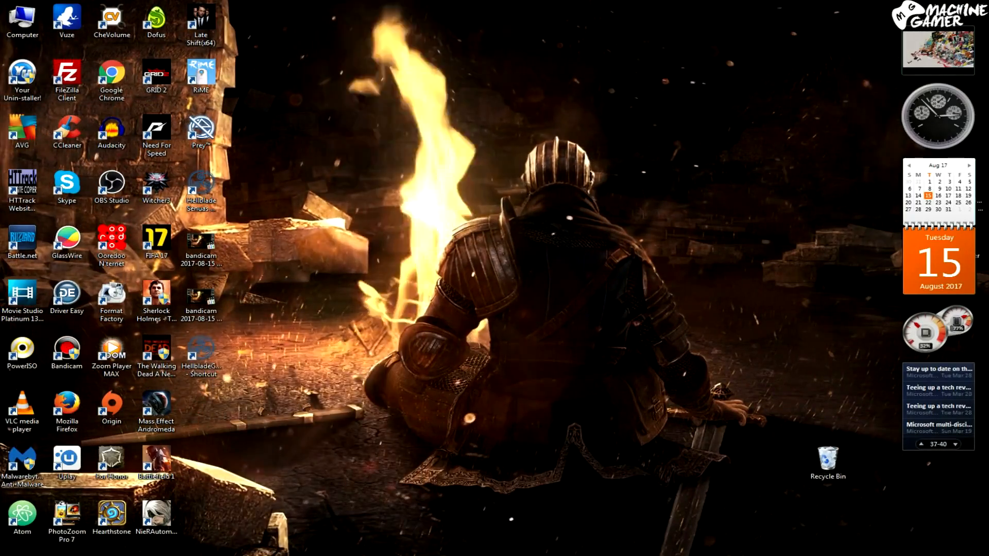